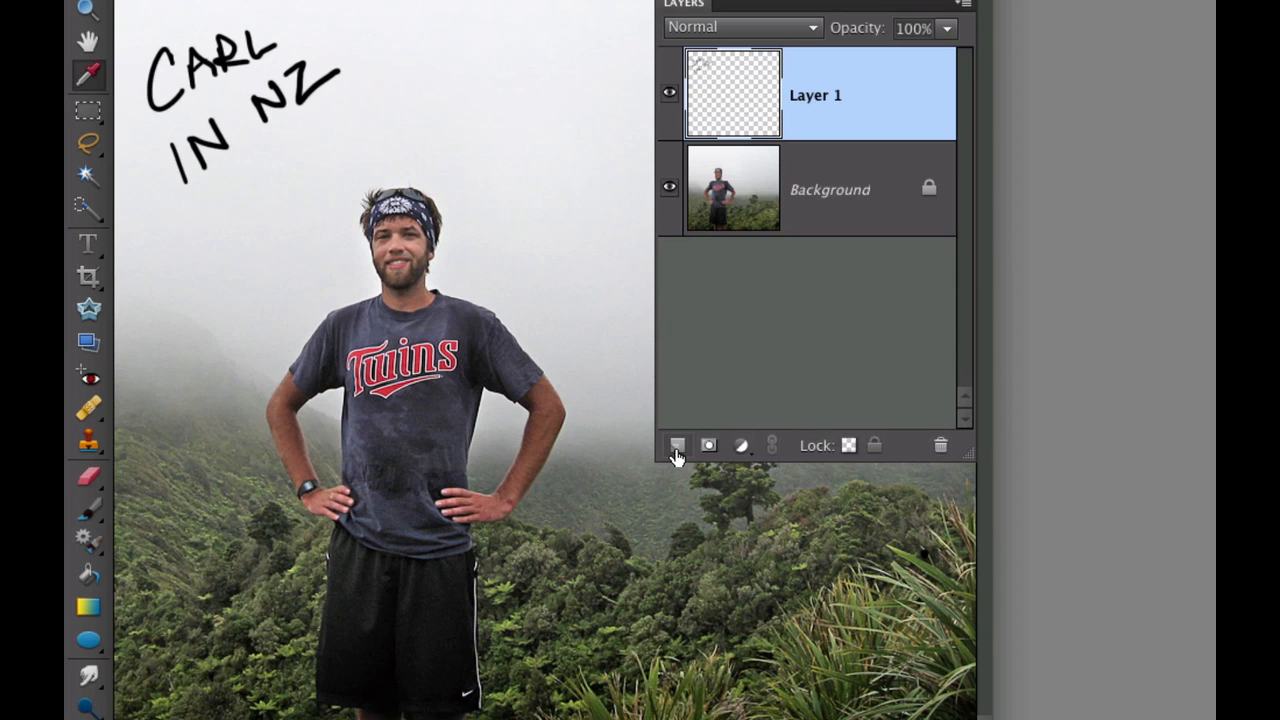
pyautogui.moveTo(678, 445)
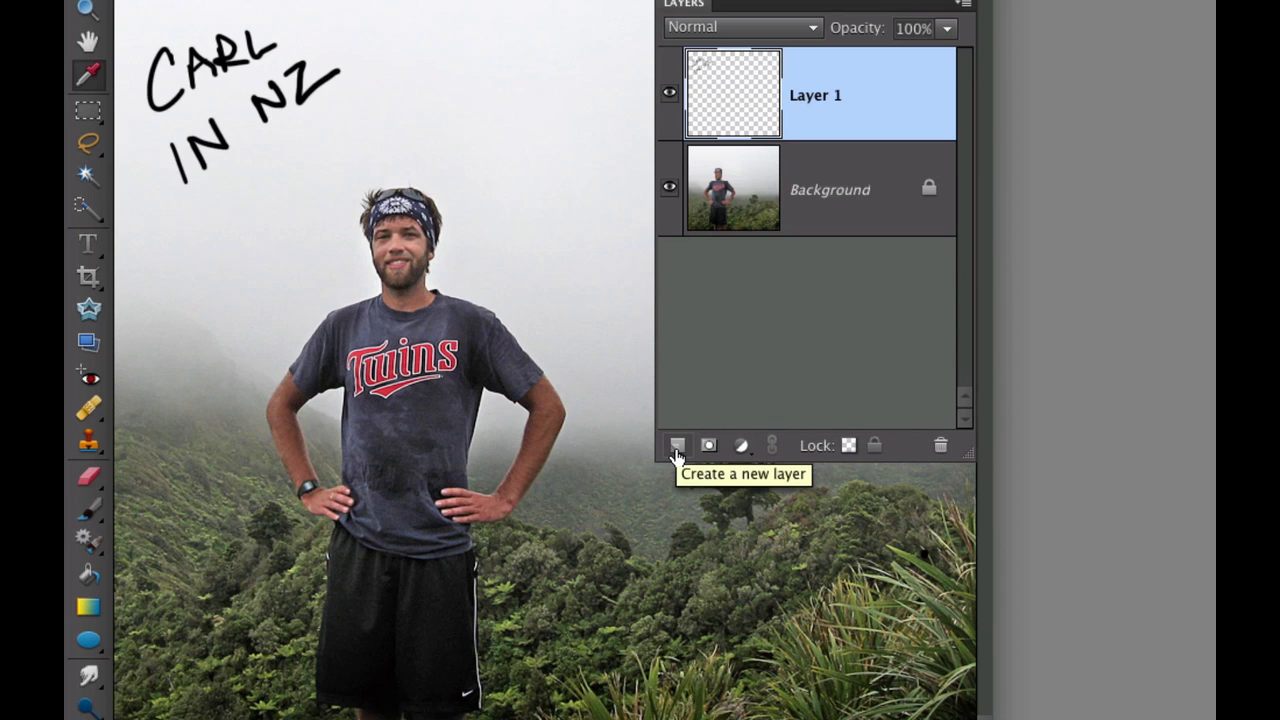
pyautogui.moveTo(778, 127)
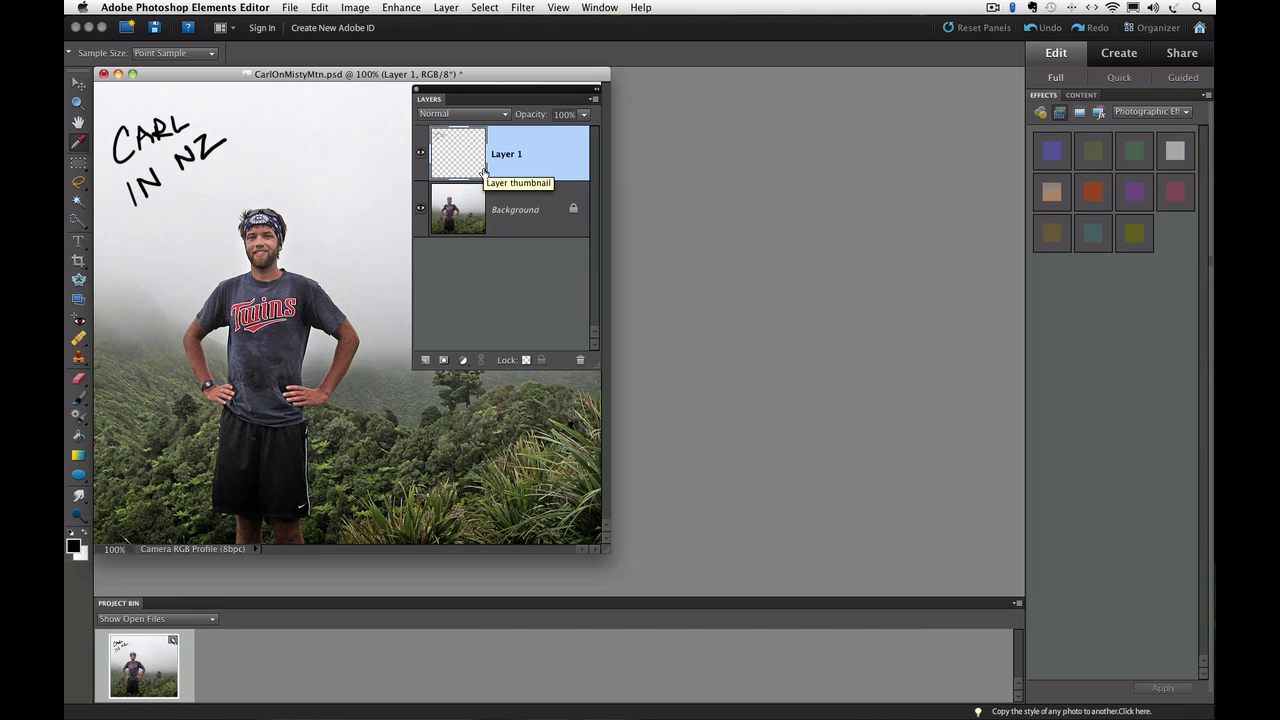
pyautogui.moveTo(280, 147)
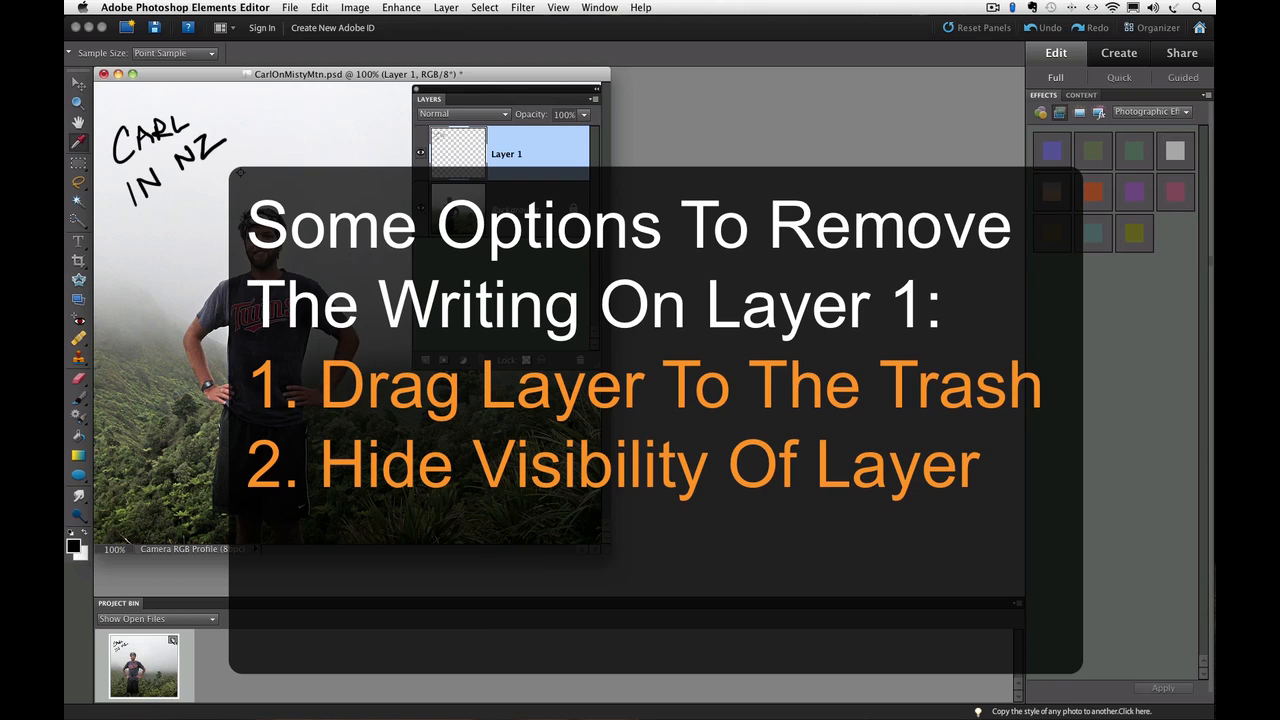
pyautogui.moveTo(420, 207)
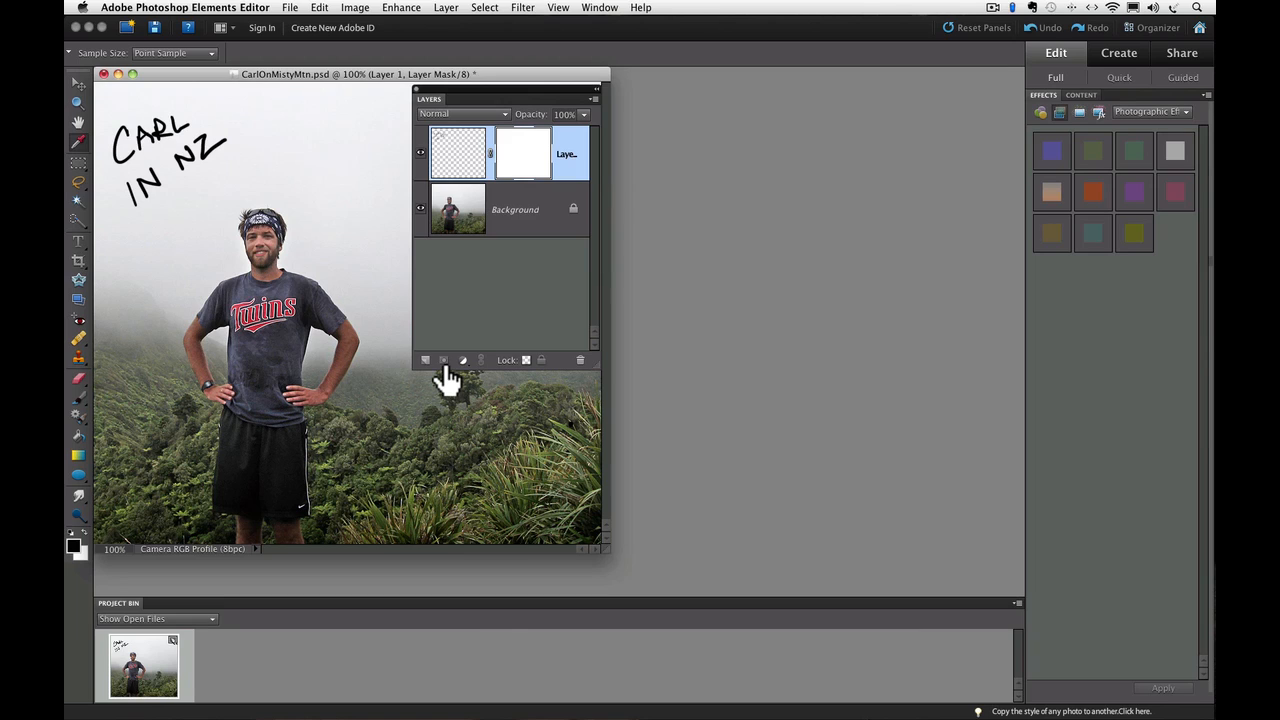
pyautogui.moveTo(88, 410)
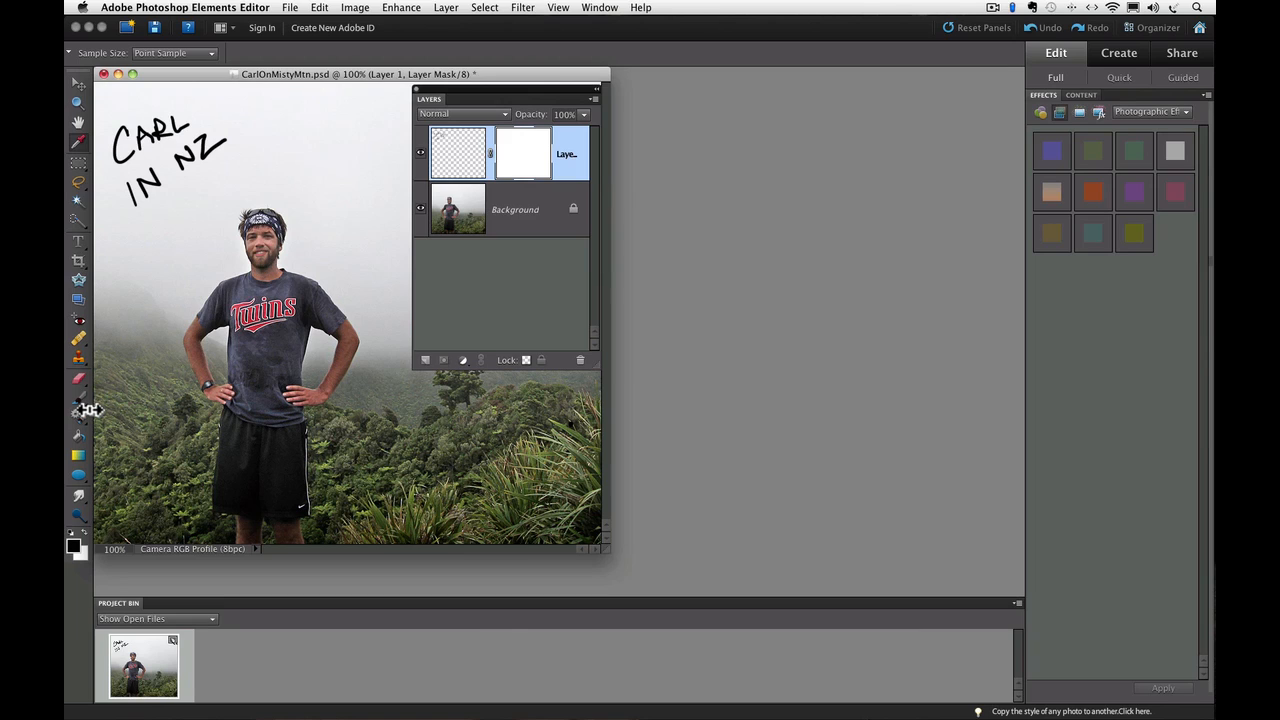
# - Switch to the Brush tool for painting on Layer 1's mask
pyautogui.click(78, 377)
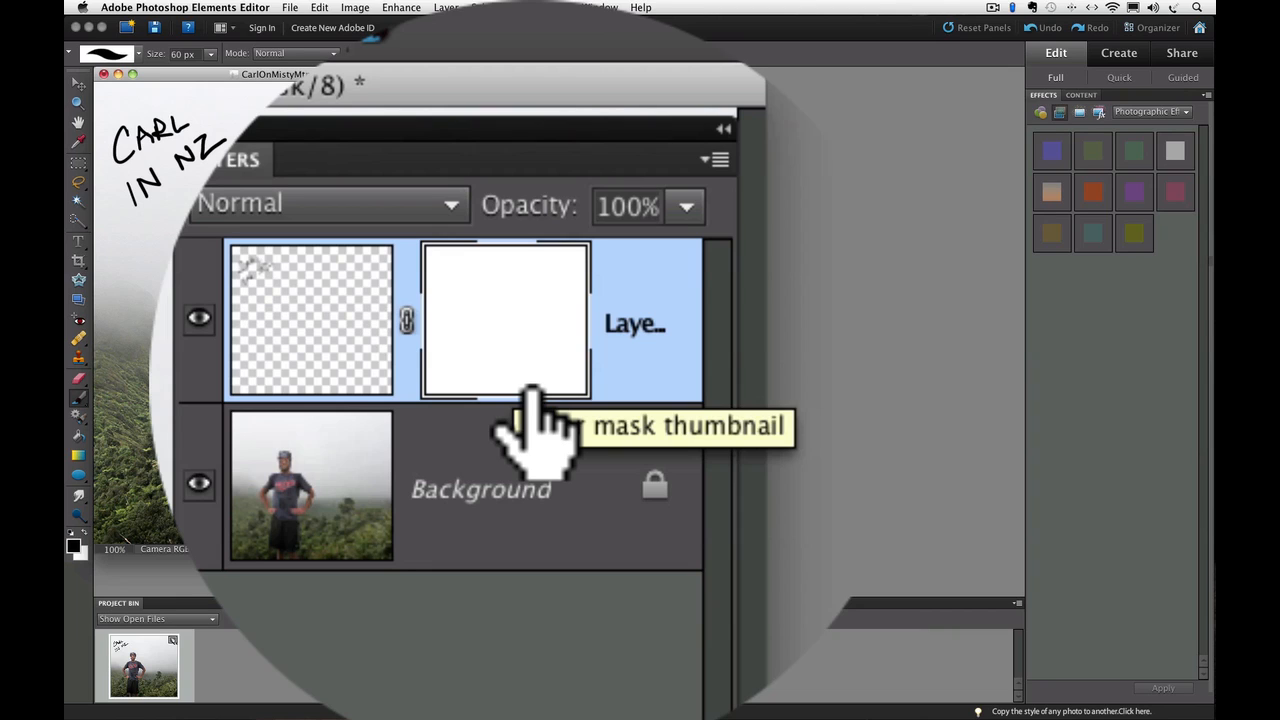
pyautogui.moveTo(540, 440)
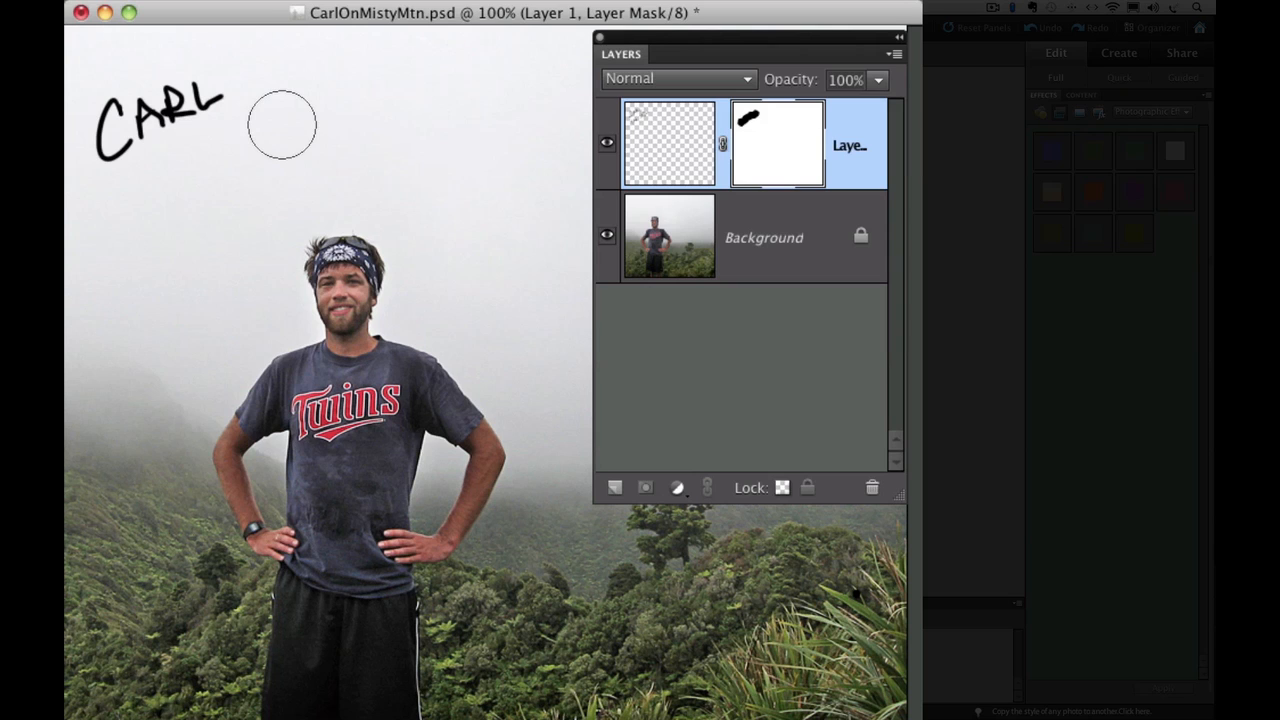
pyautogui.moveTo(260, 105)
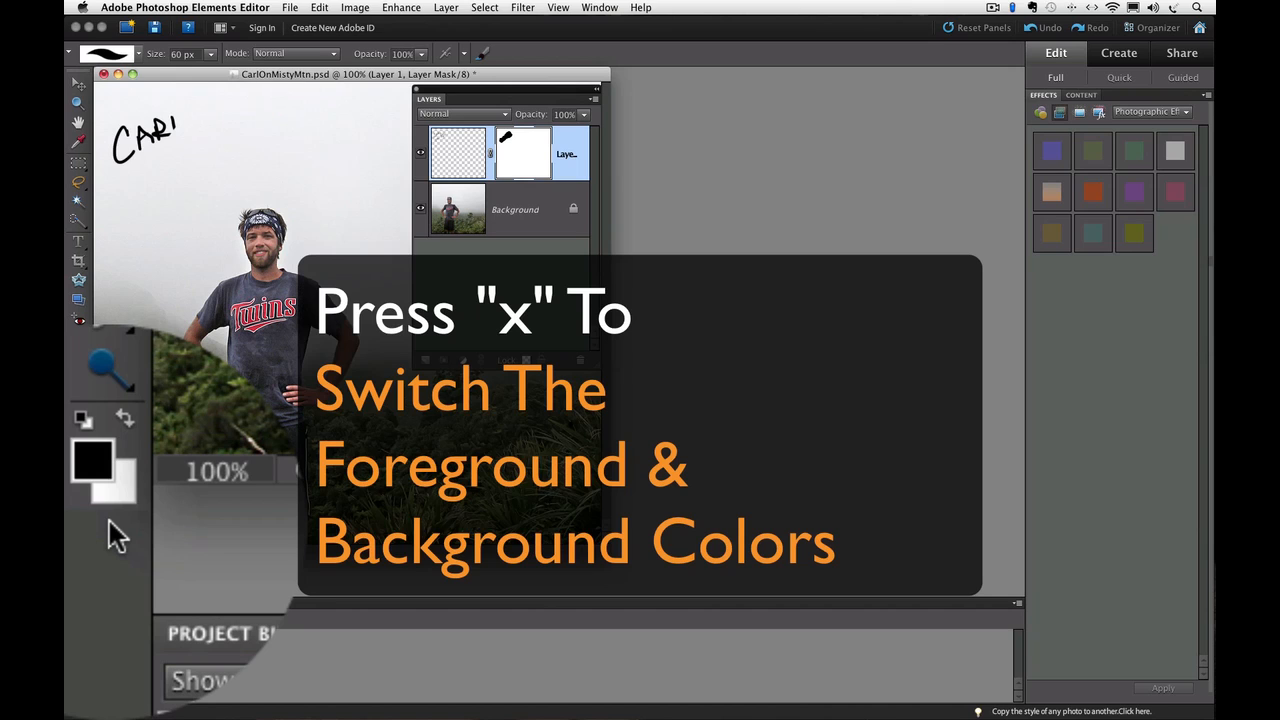
# - Toggle the foreground colour between white and black three times with X
pyautogui.press('x')
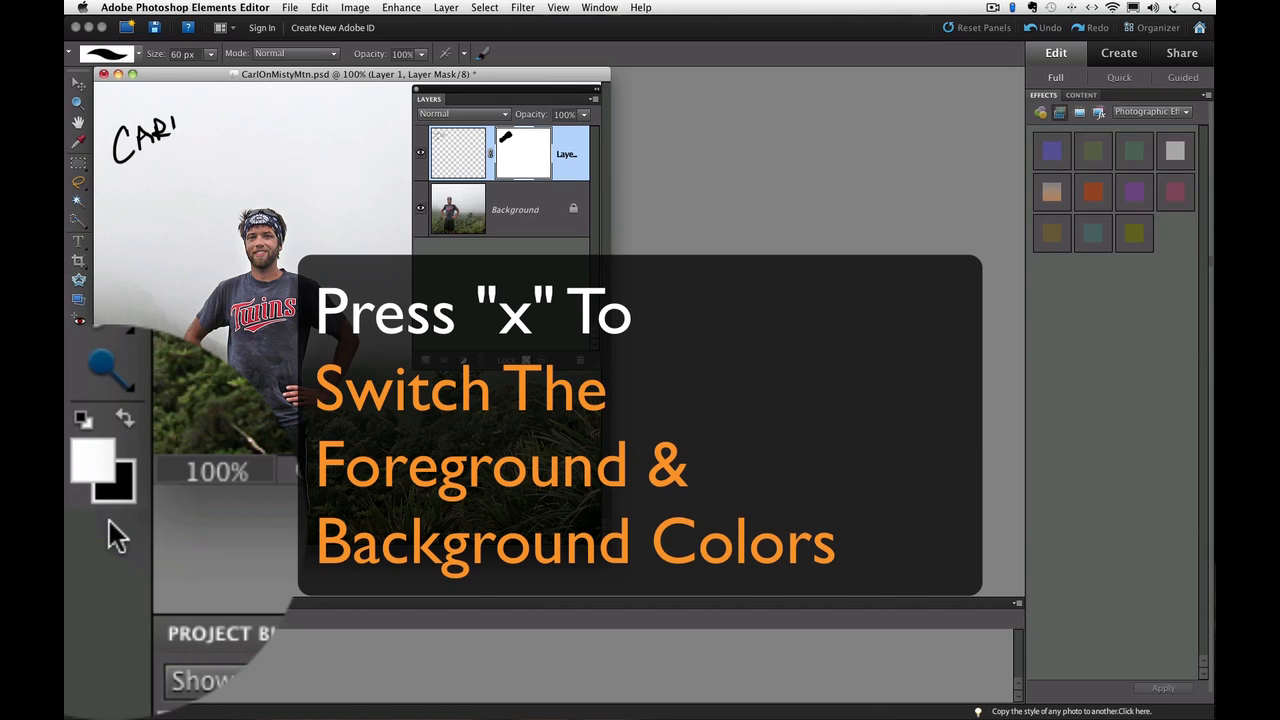
pyautogui.press('x')
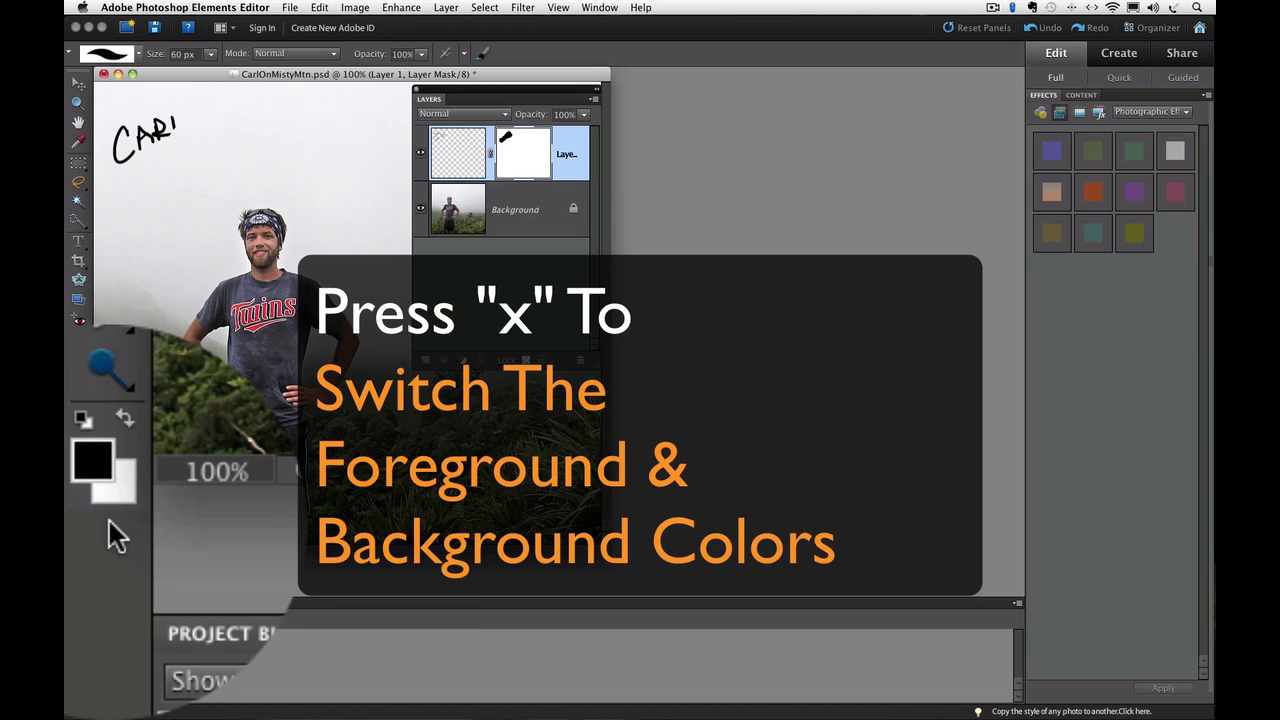
pyautogui.press('x')
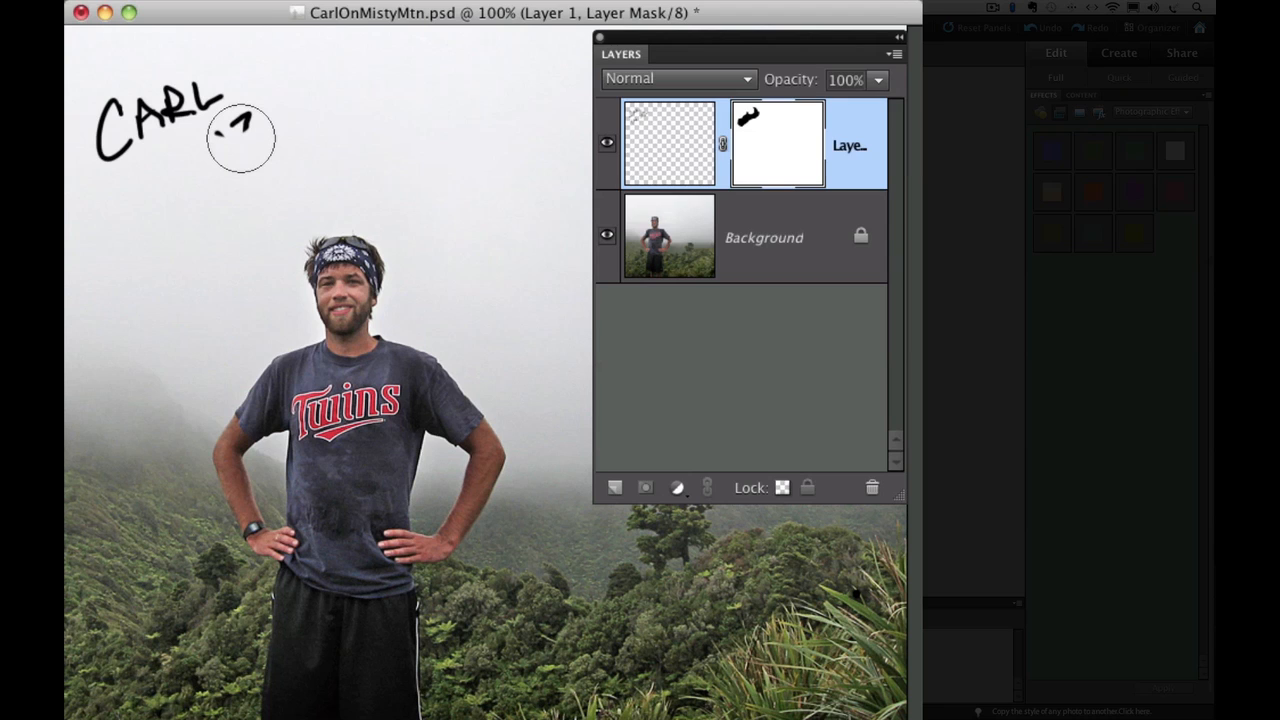
pyautogui.moveTo(260, 140)
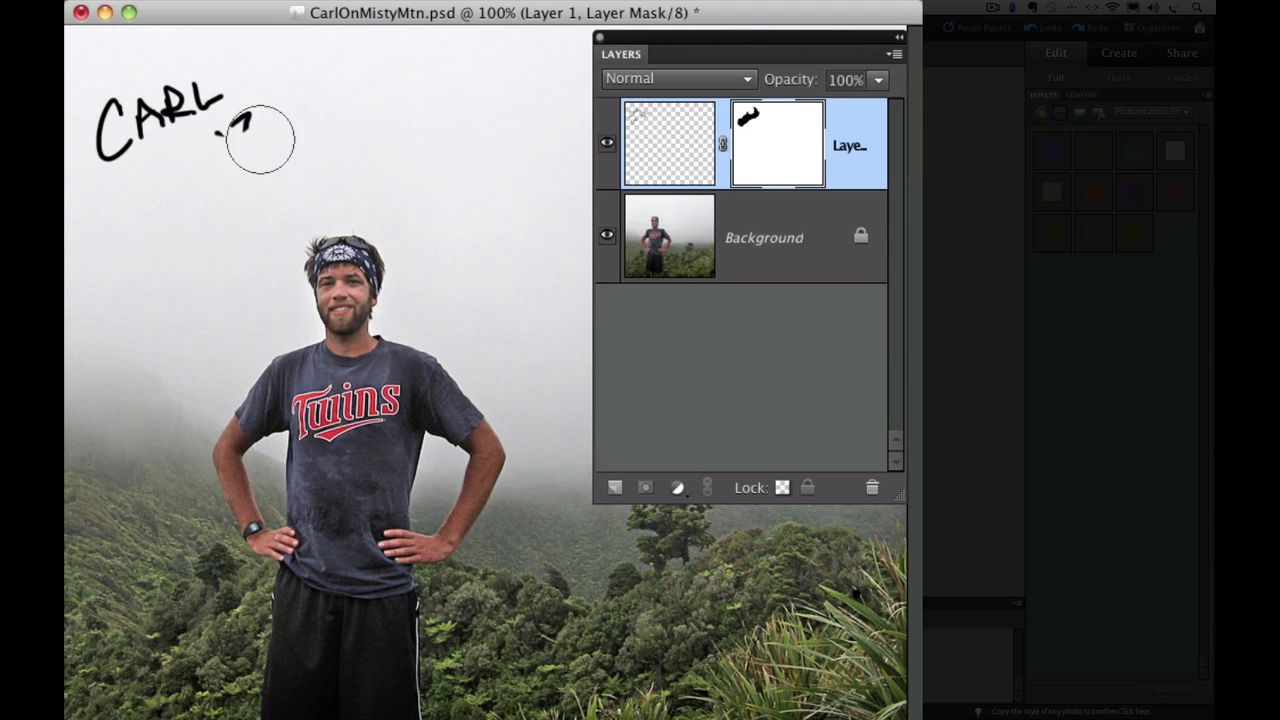
pyautogui.moveTo(305, 147)
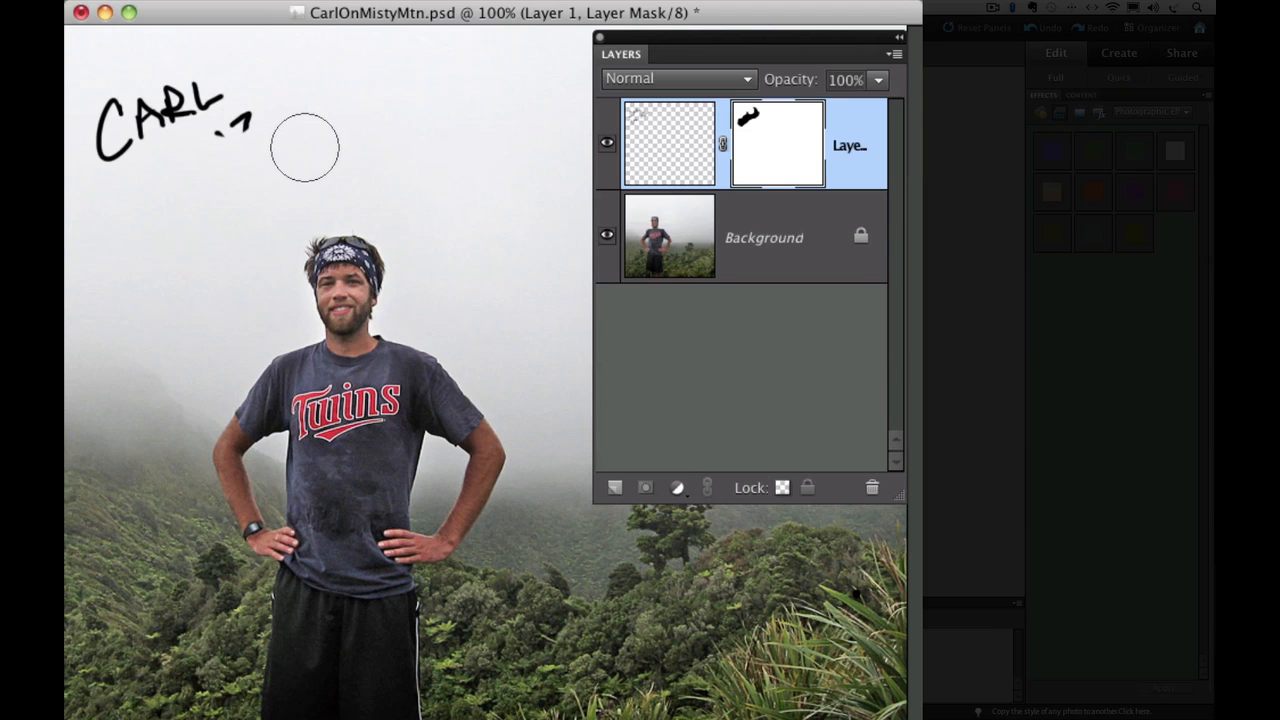
pyautogui.moveTo(295, 152)
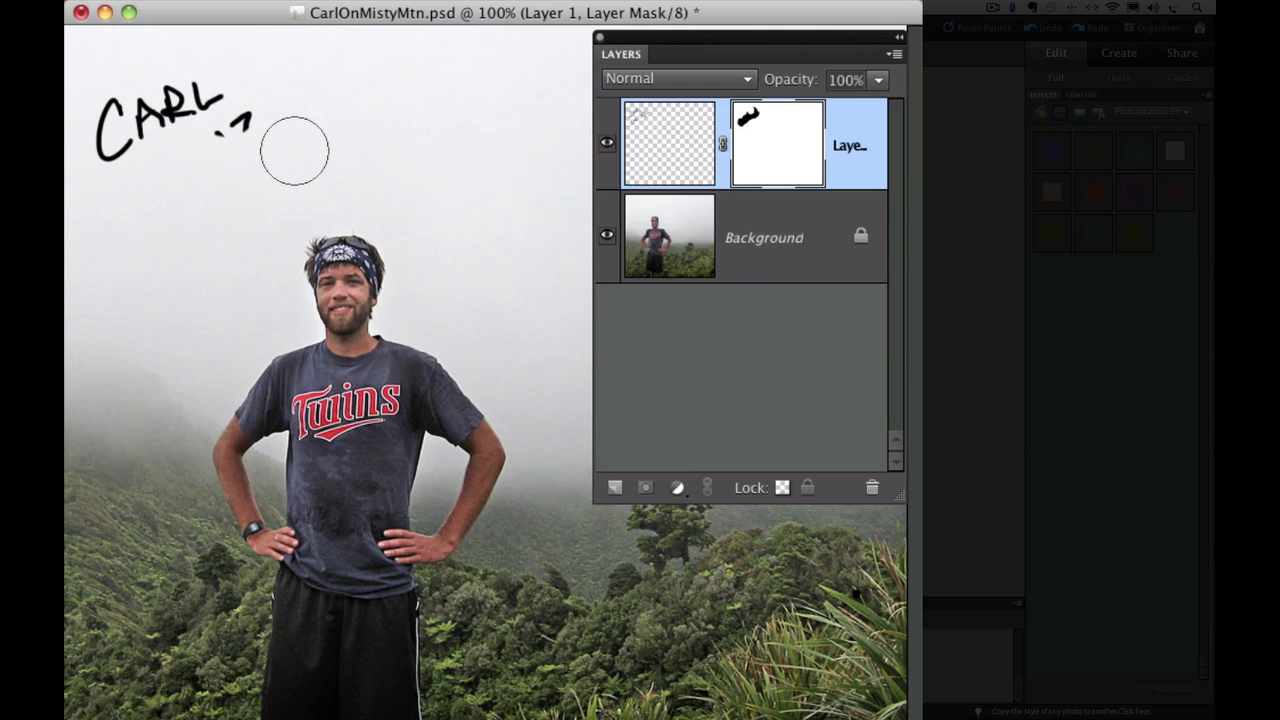
pyautogui.moveTo(294, 130)
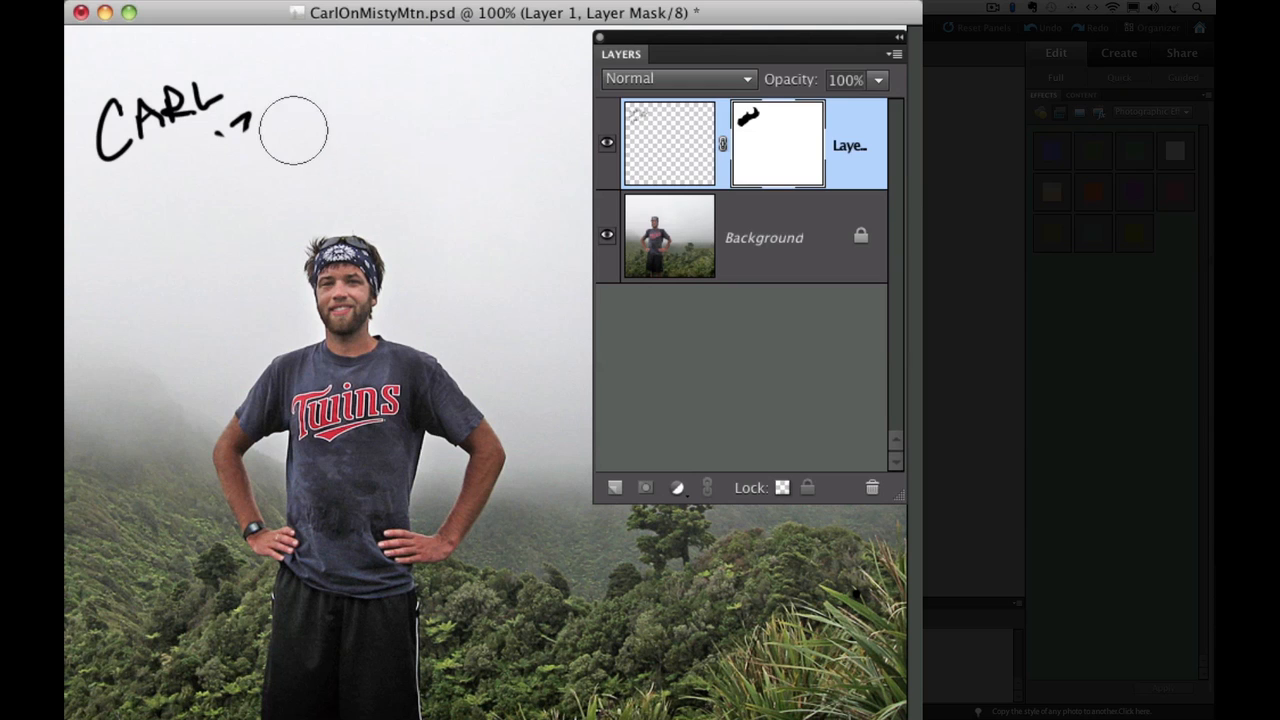